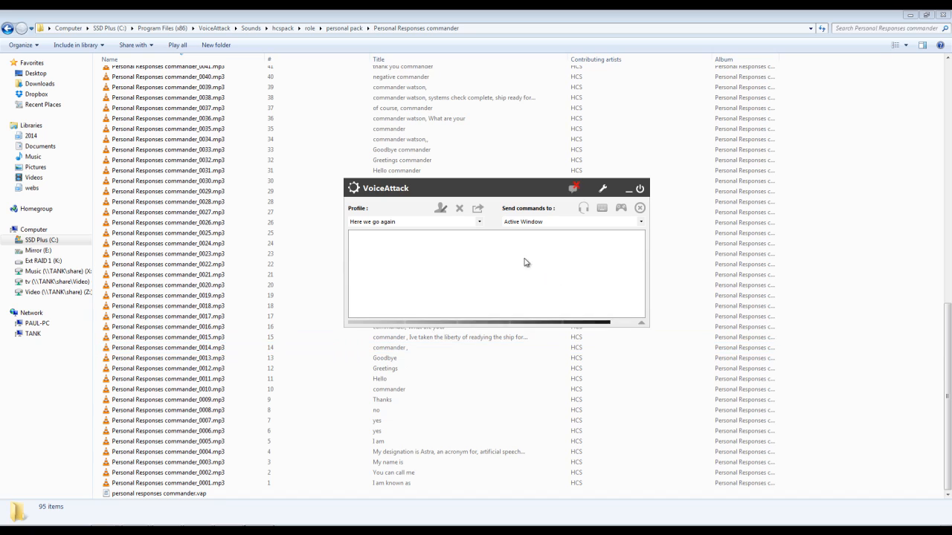
Add a profile named 'personal profile new' from the profile dropdown and save it.
left_click(479, 221)
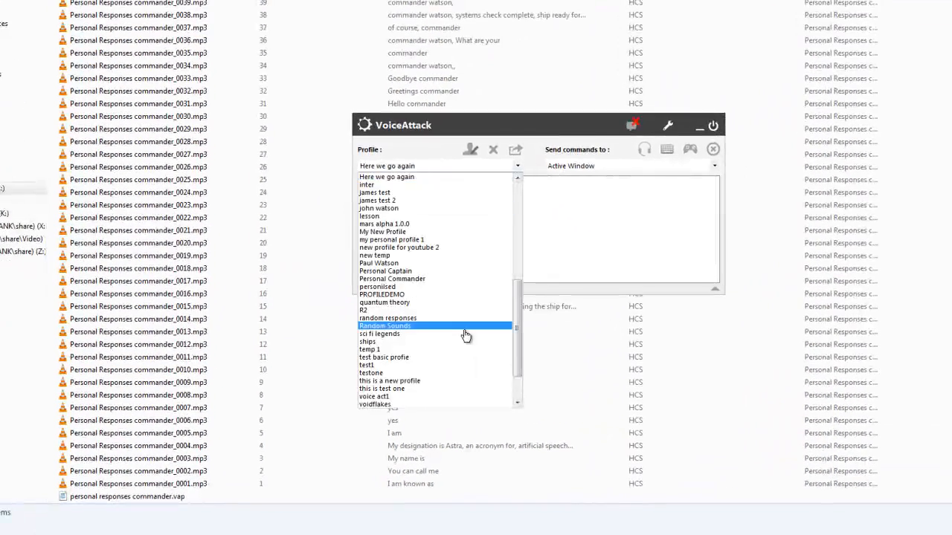
left_click(470, 150)
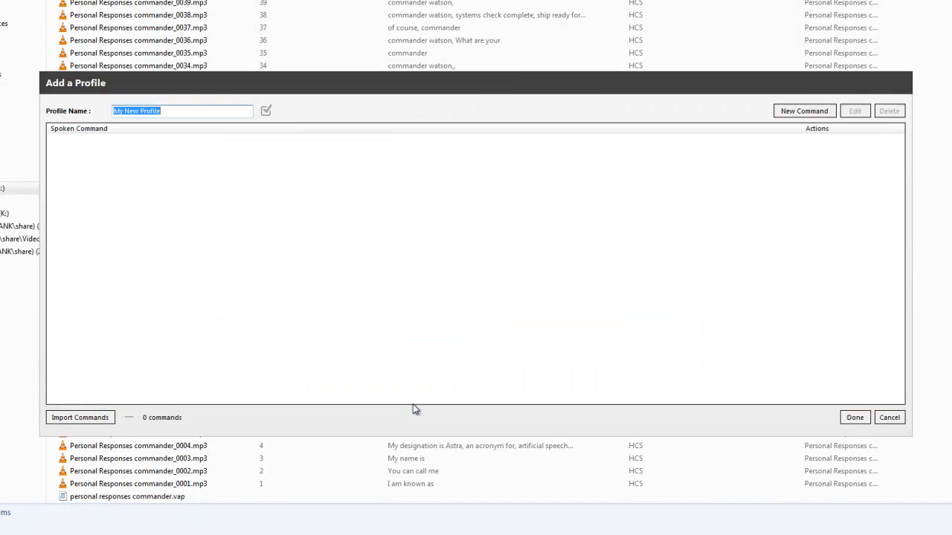
type("personal")
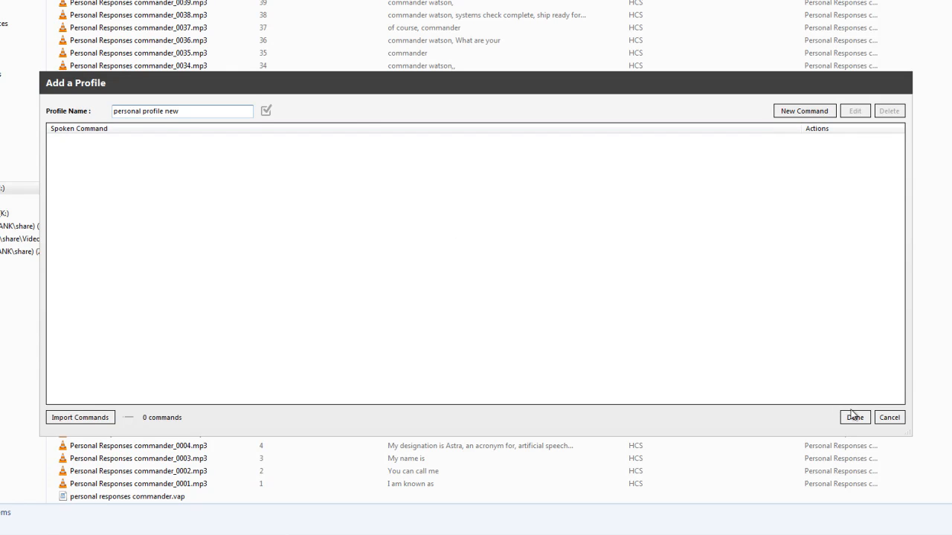
left_click(854, 417)
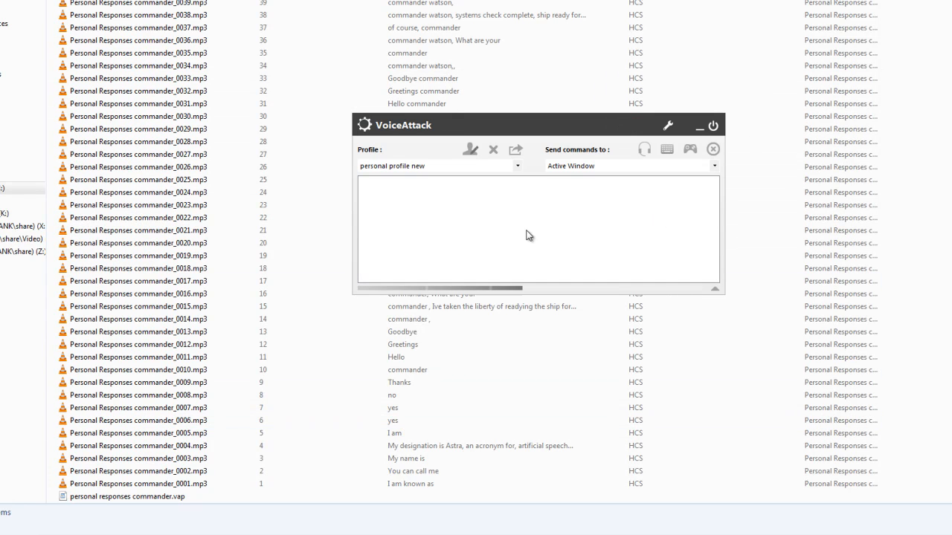
Open the profile editor and start Import Commands, browsing into the SSD Plus drive.
left_click(470, 149)
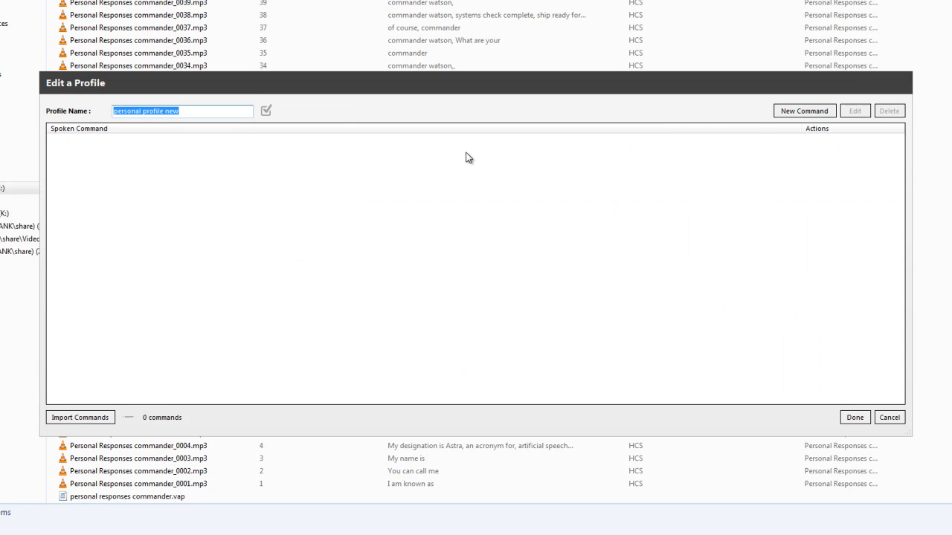
left_click(79, 417)
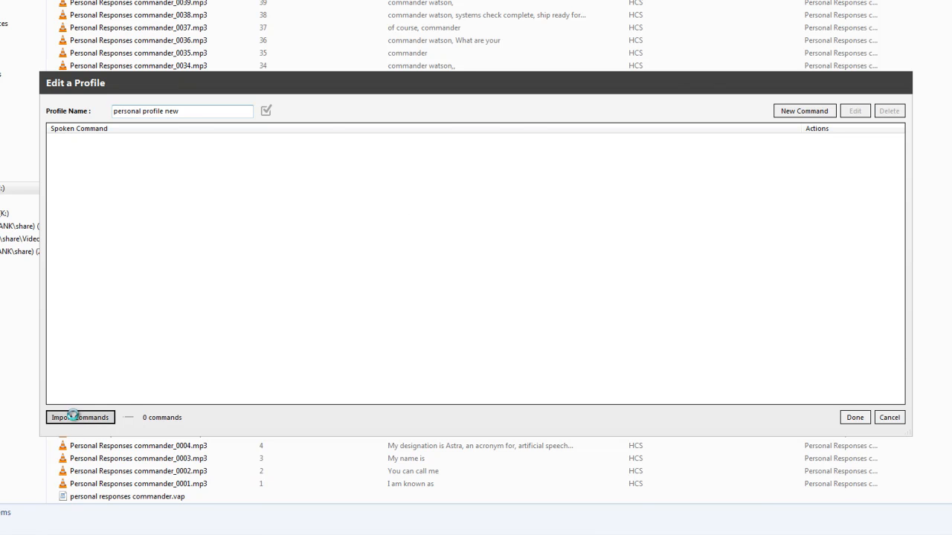
left_click(80, 418)
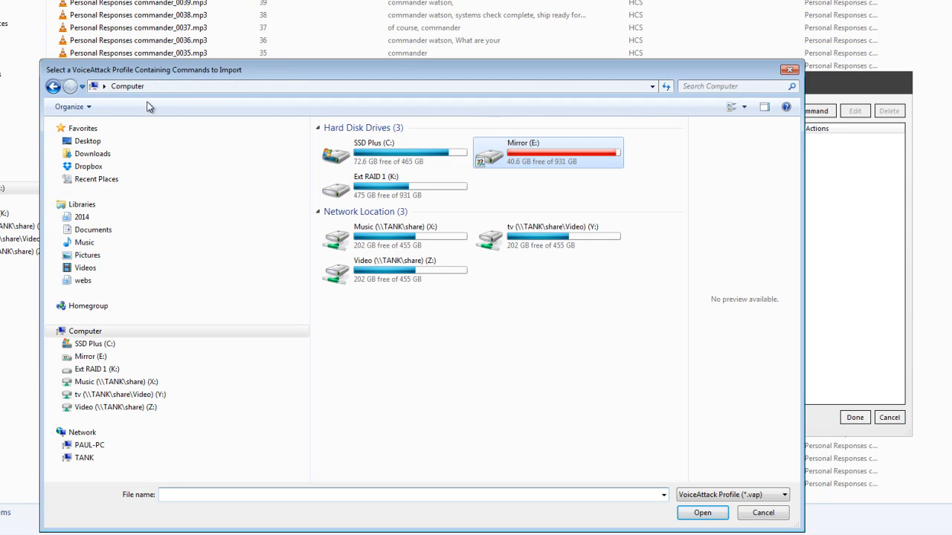
double_click(376, 153)
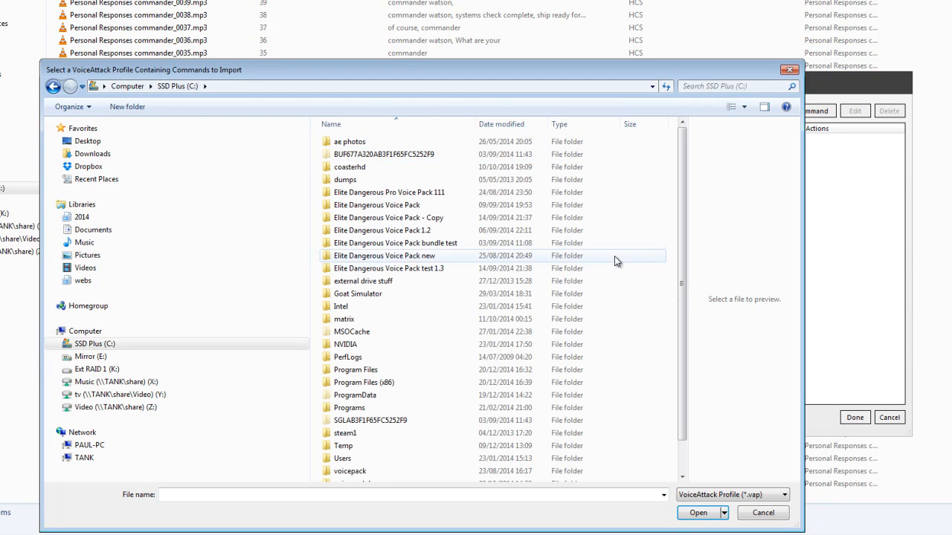
scroll("down", 3)
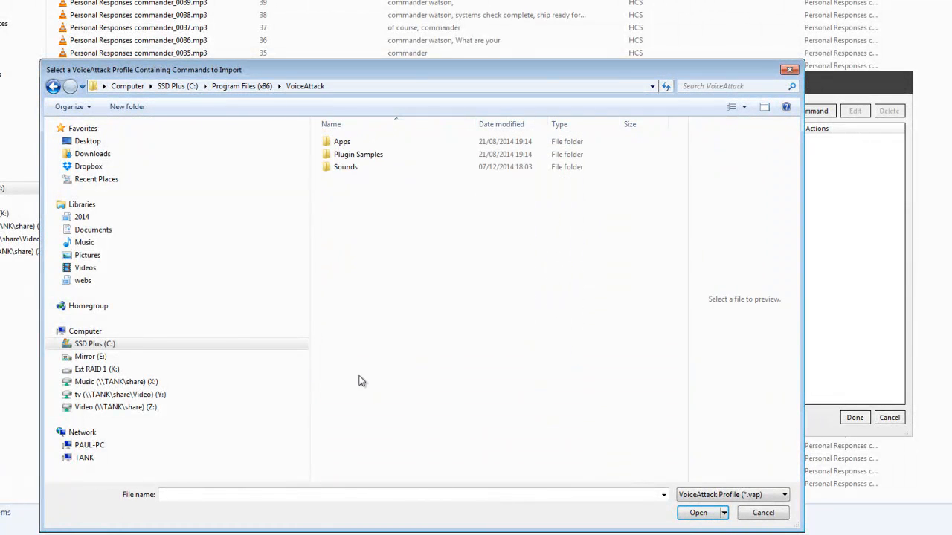
Browse Sounds > hcspack > role > personal pack > Personal Responses commander and pick its .vap.
double_click(345, 166)
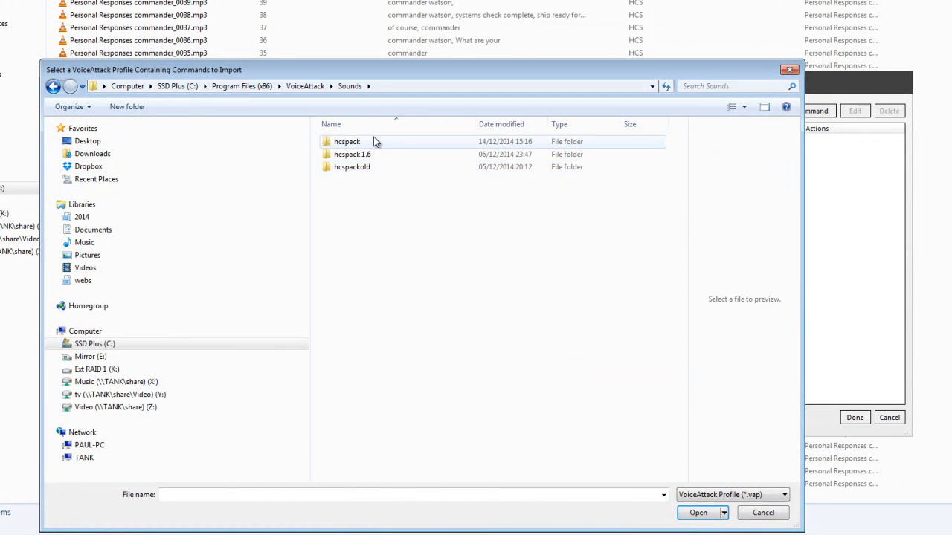
double_click(346, 141)
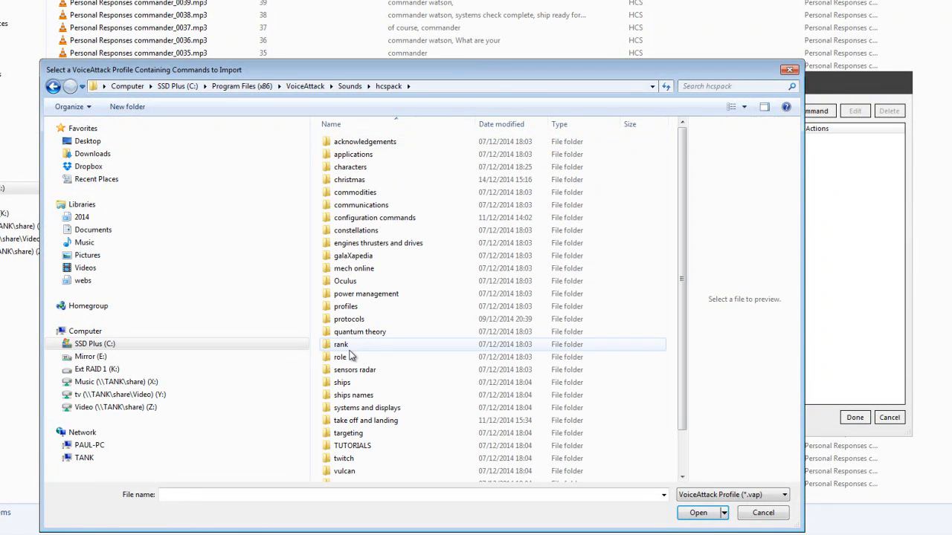
double_click(339, 357)
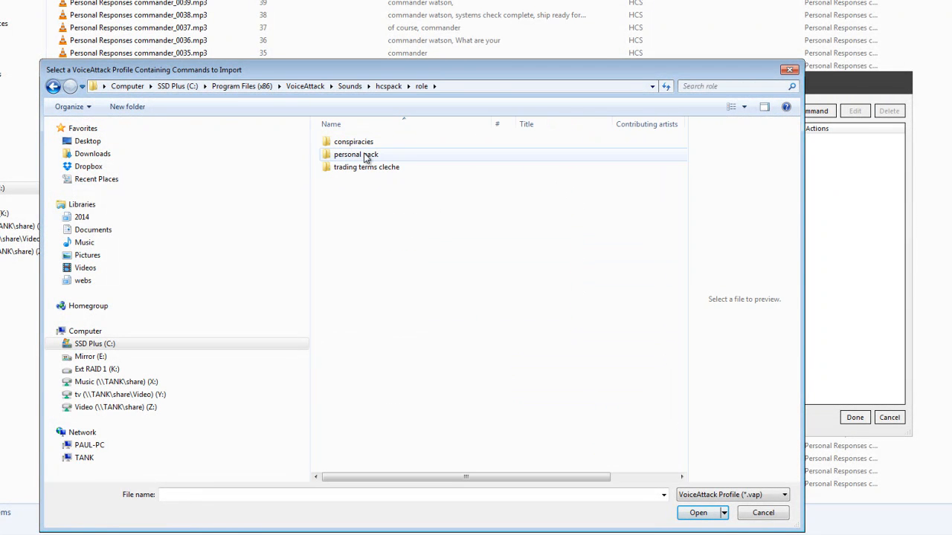
left_click(356, 154)
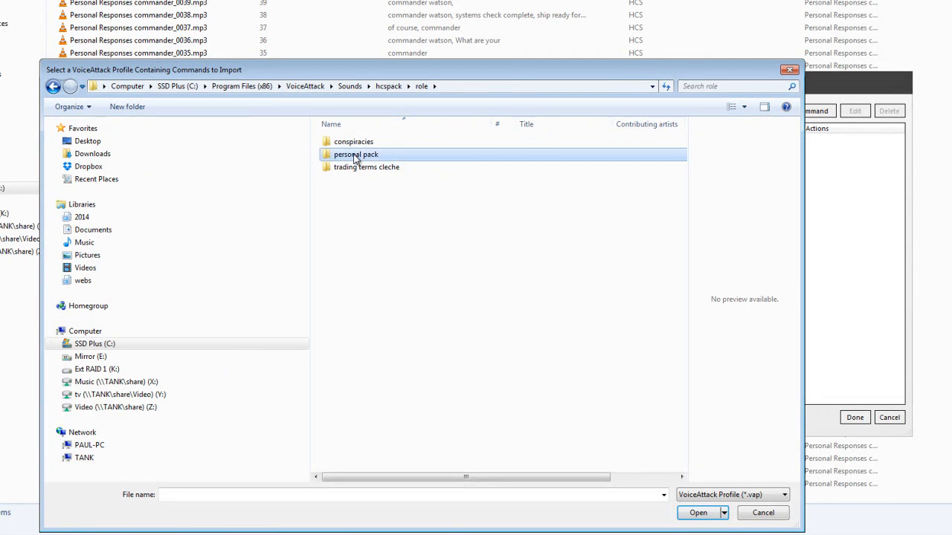
double_click(355, 154)
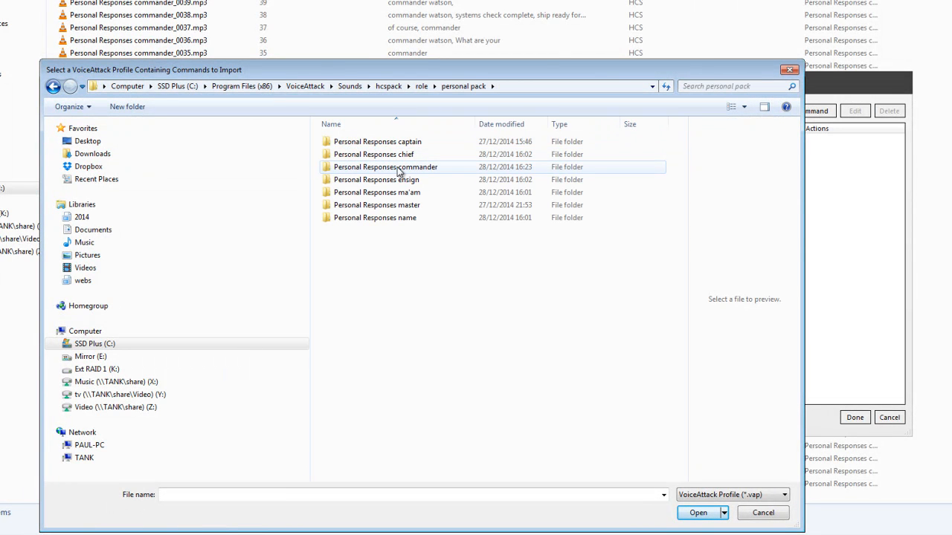
double_click(386, 166)
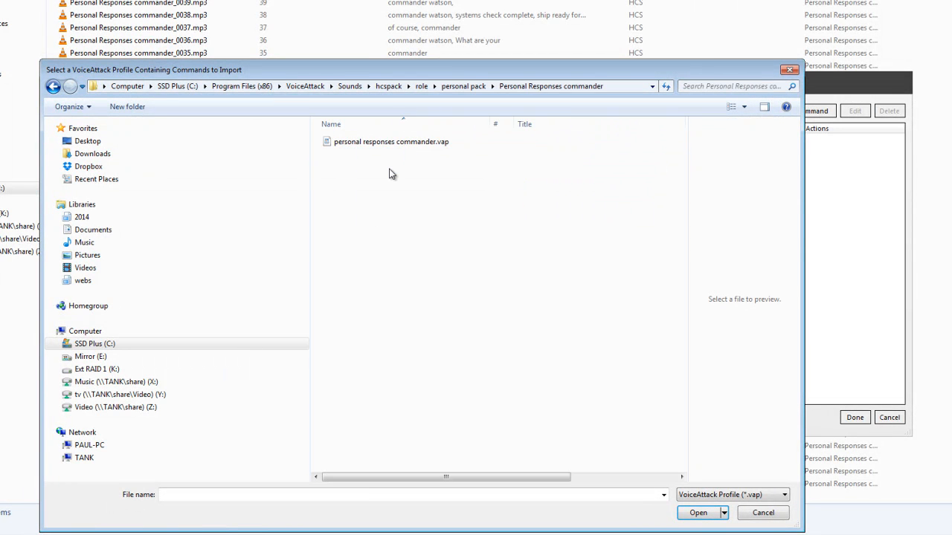
left_click(391, 141)
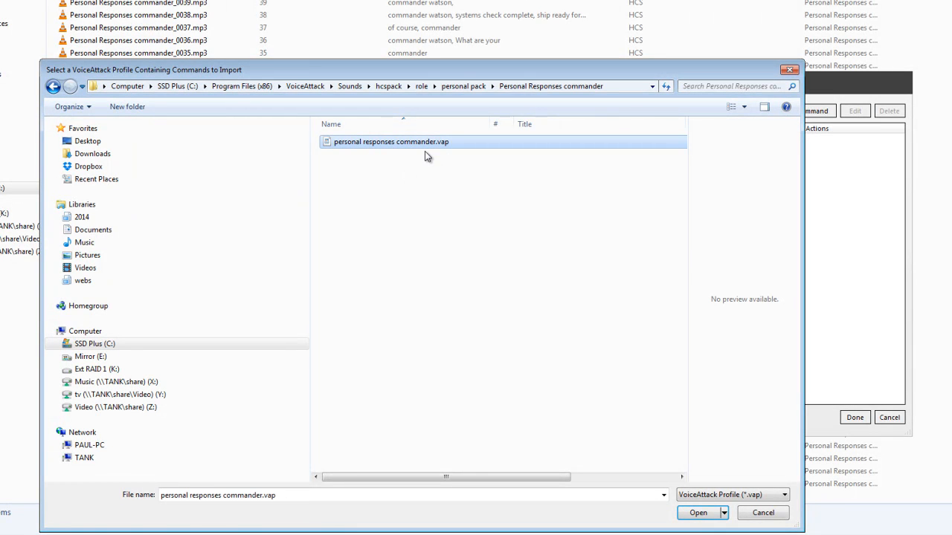
mouse_move(418, 186)
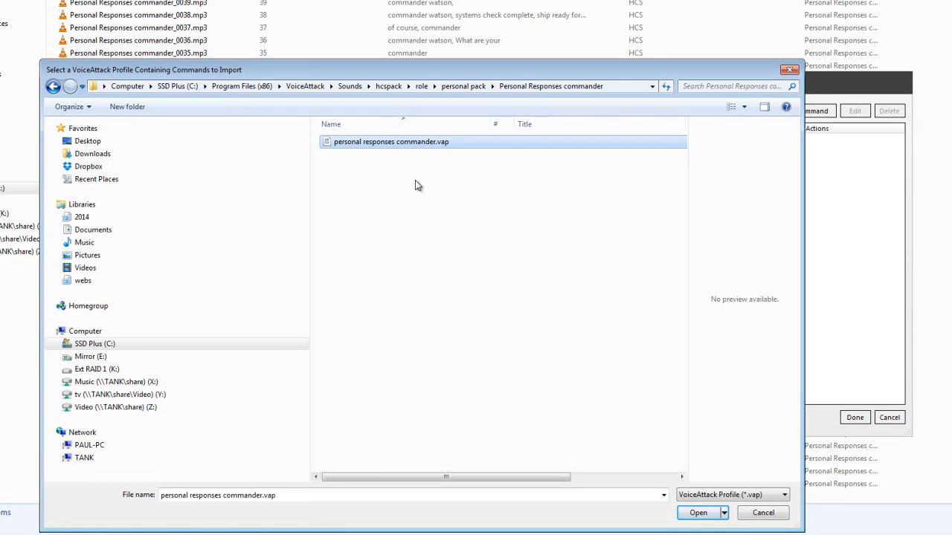
mouse_move(369, 149)
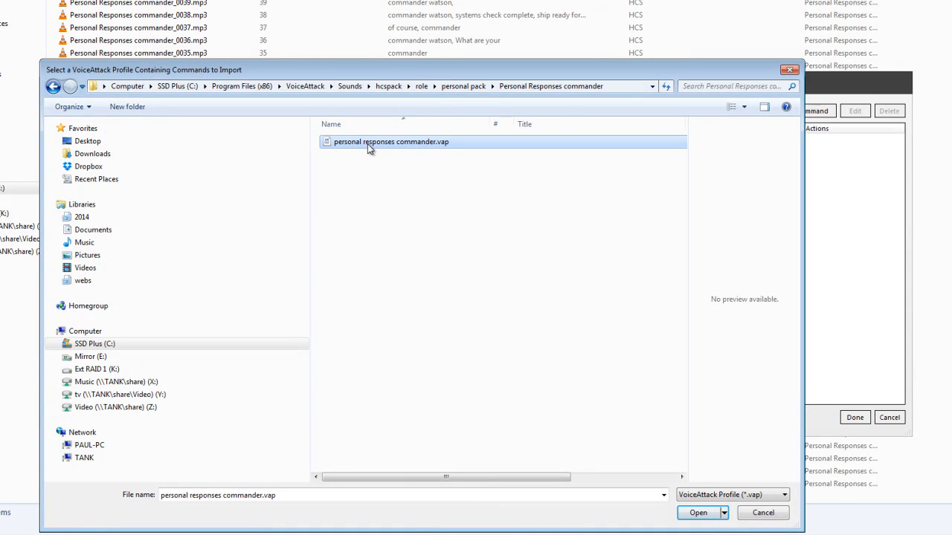
mouse_move(382, 175)
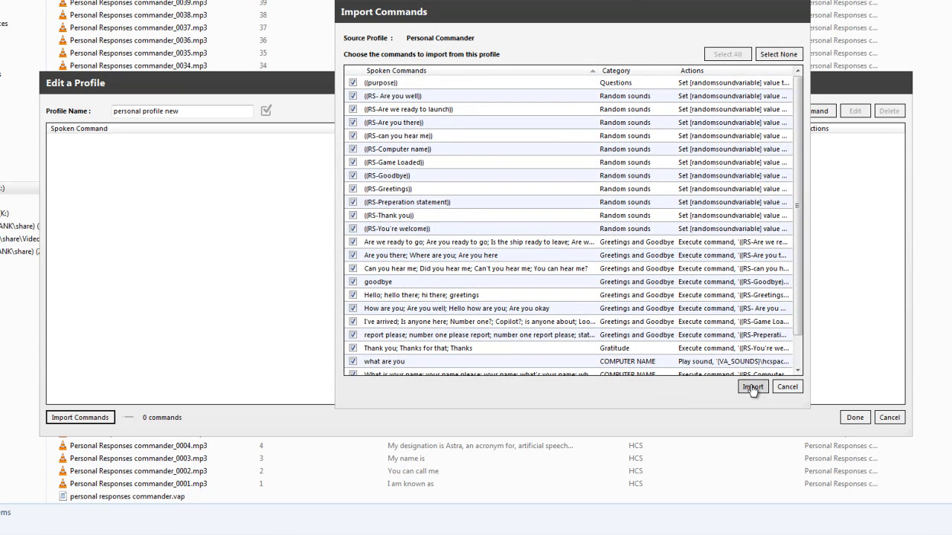
Import the 67 Personal Commander commands and save the profile with Done.
left_click(751, 386)
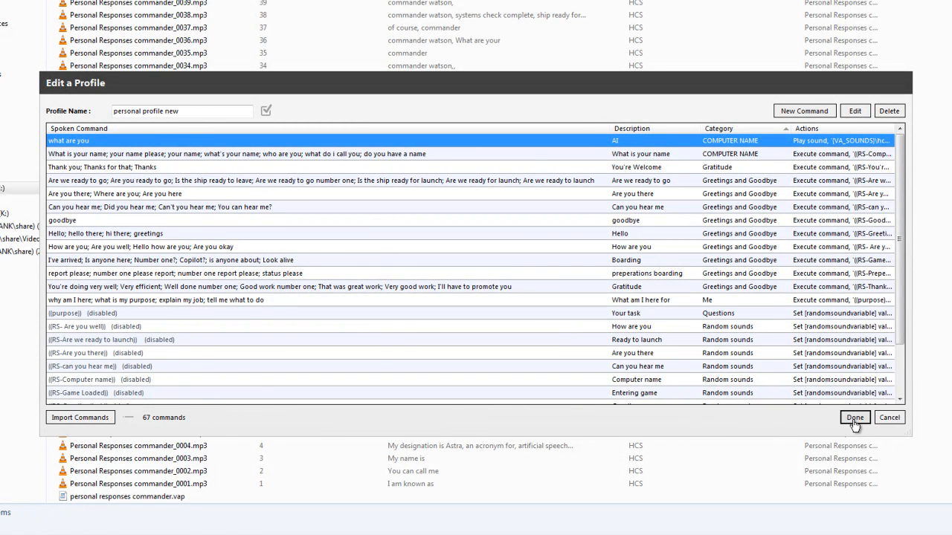
left_click(855, 417)
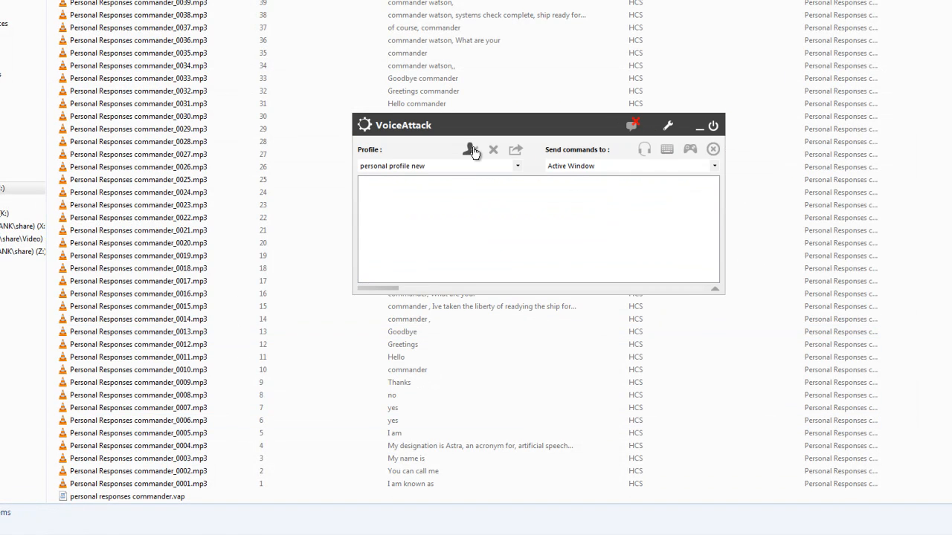
Import all commands from profiles > 1 Basic Profile > 1.6.1 Full House Profile.vap and save.
left_click(470, 150)
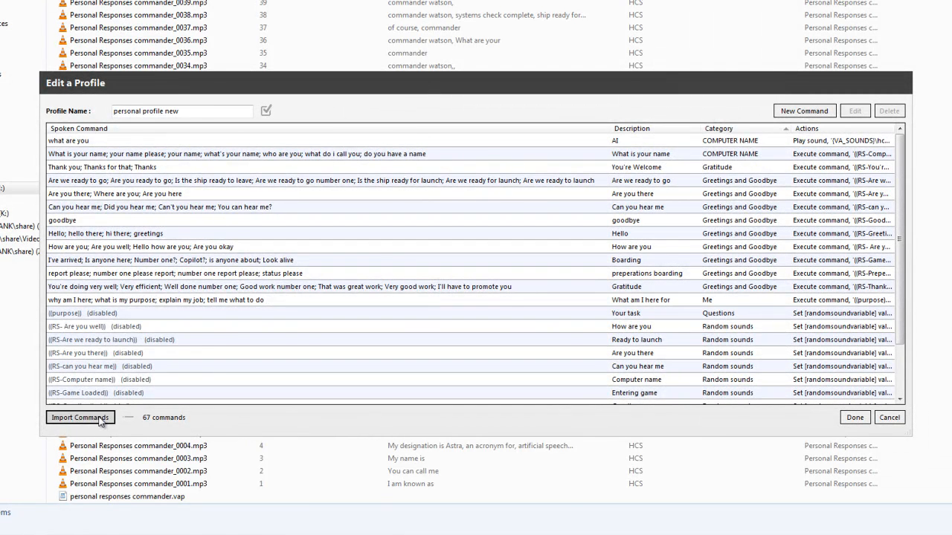
left_click(79, 417)
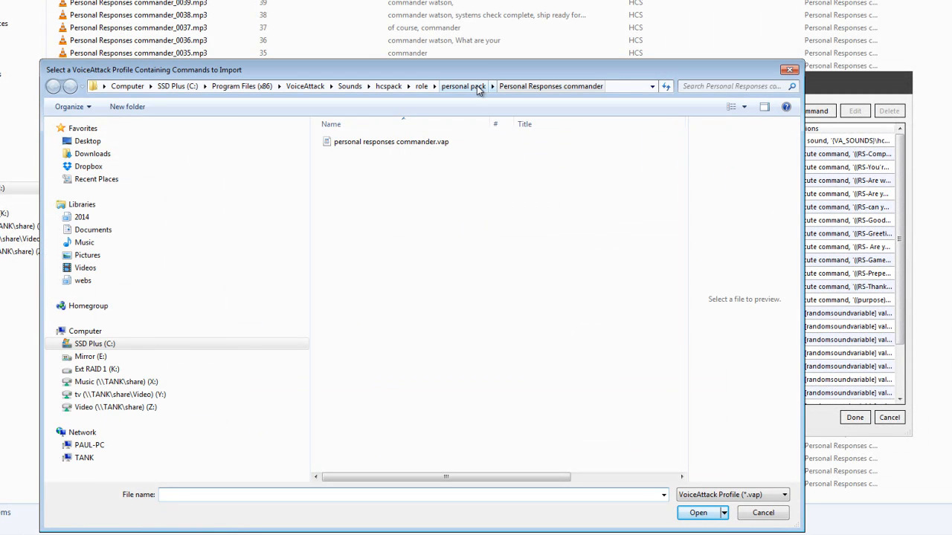
left_click(463, 86)
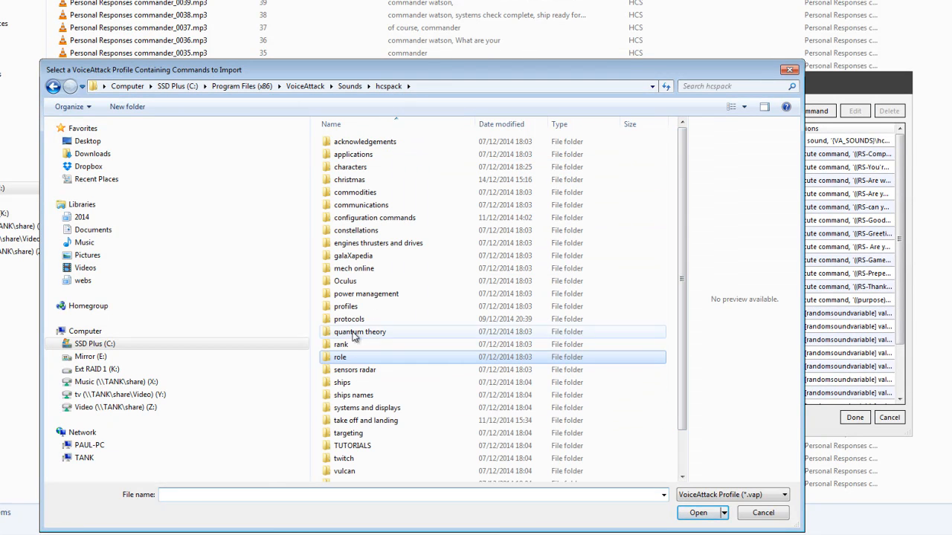
double_click(345, 307)
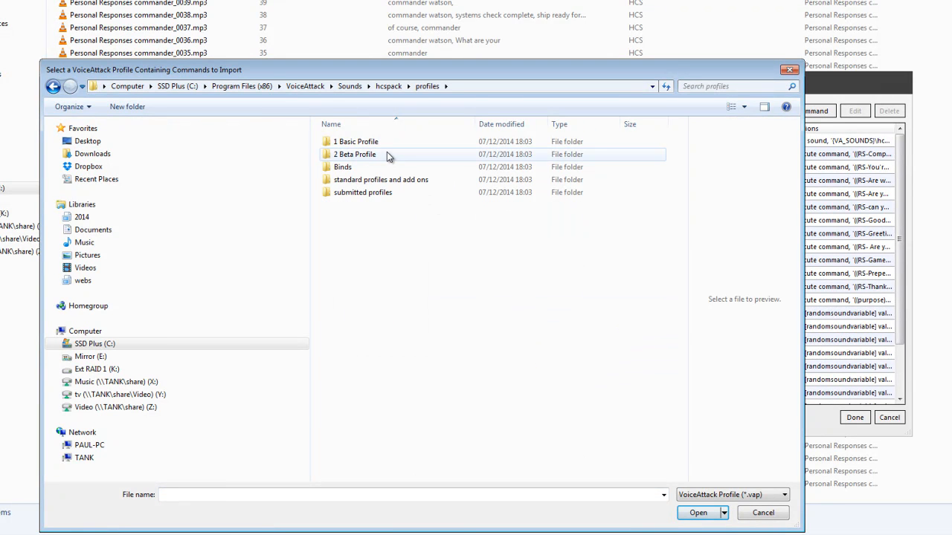
left_click(357, 141)
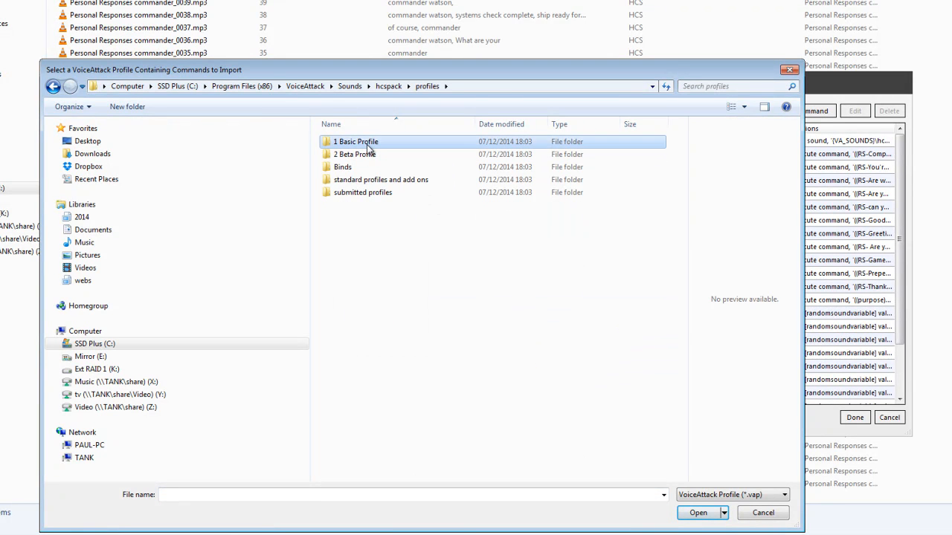
double_click(356, 142)
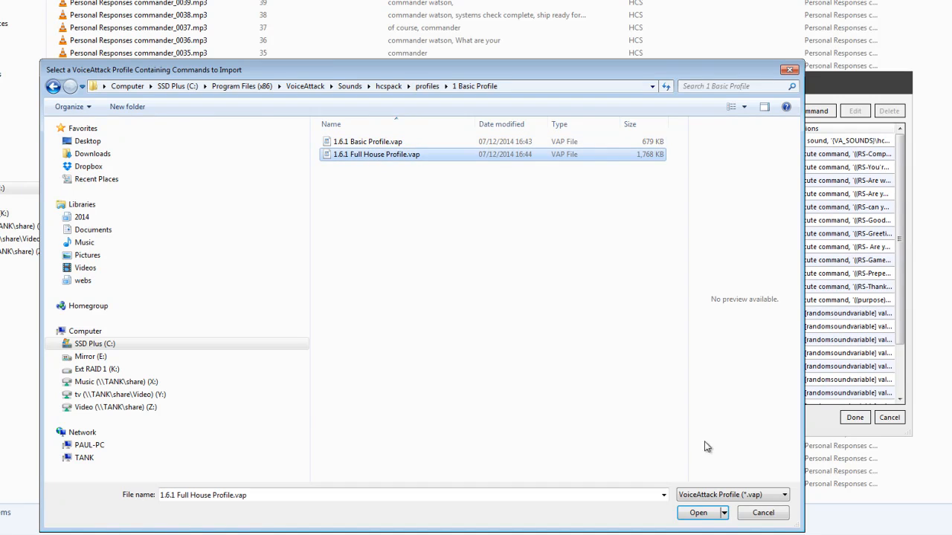
left_click(698, 512)
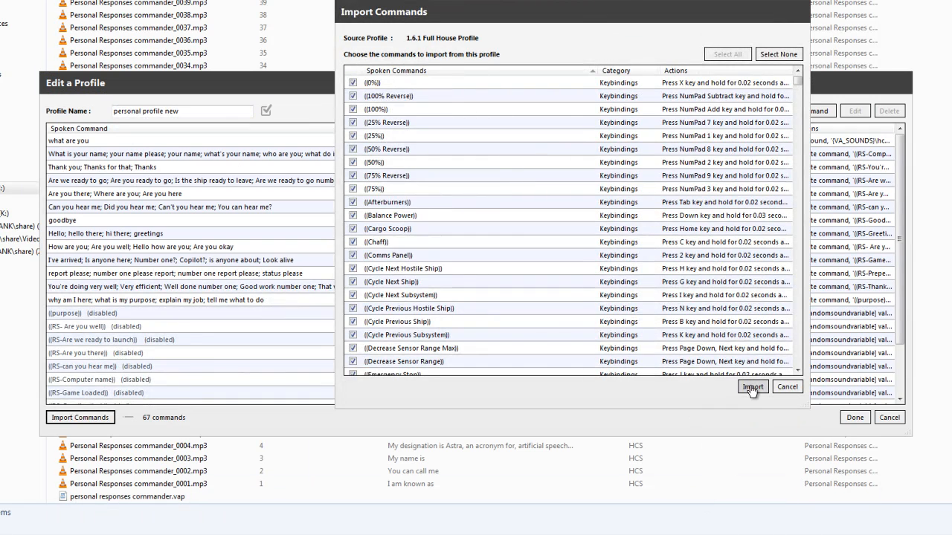
left_click(752, 387)
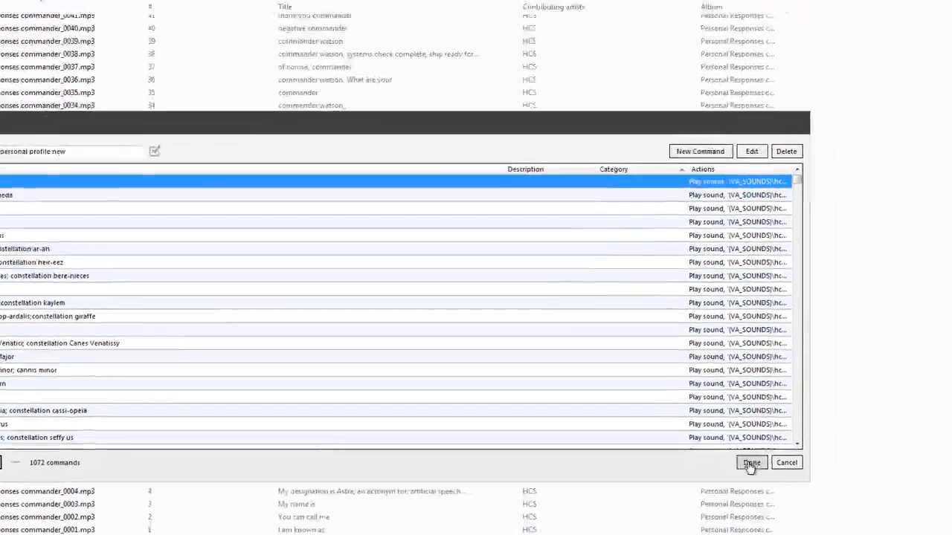
left_click(752, 462)
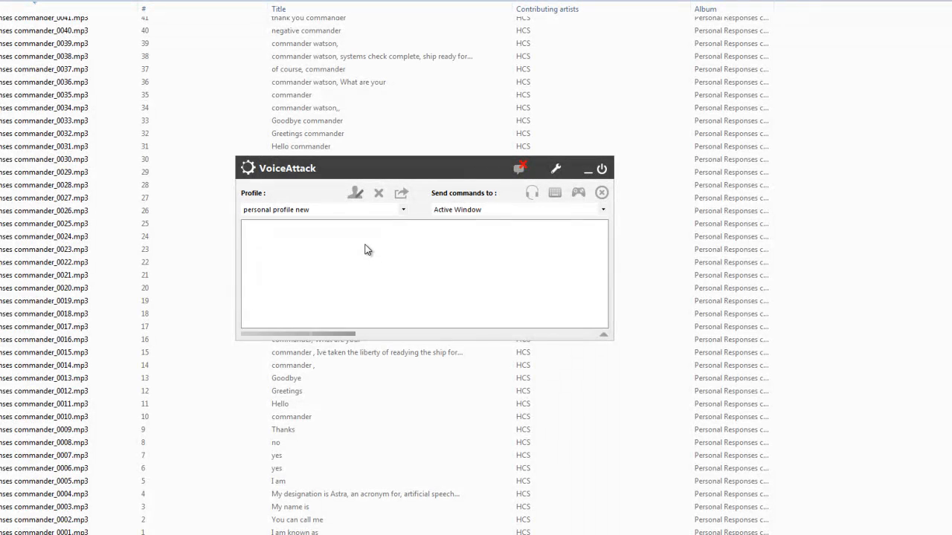
mouse_move(364, 242)
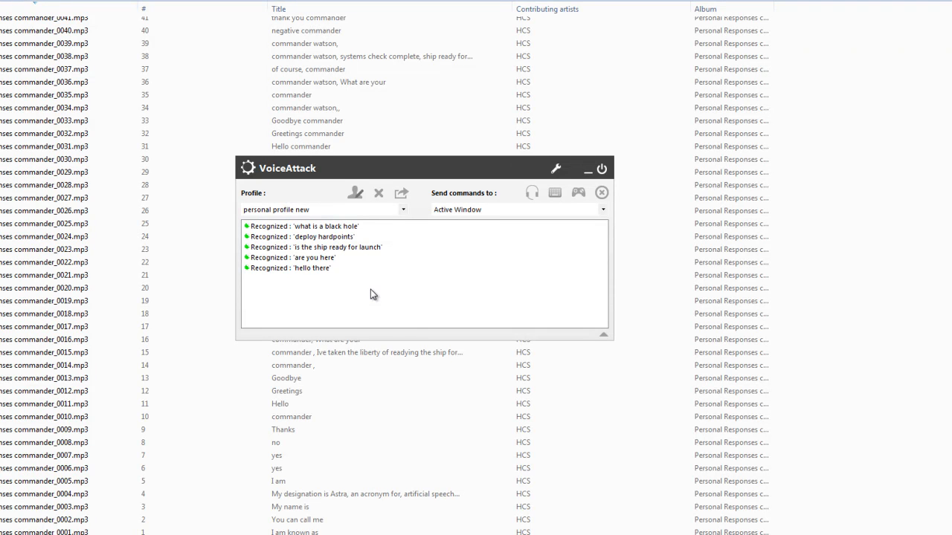
mouse_move(413, 325)
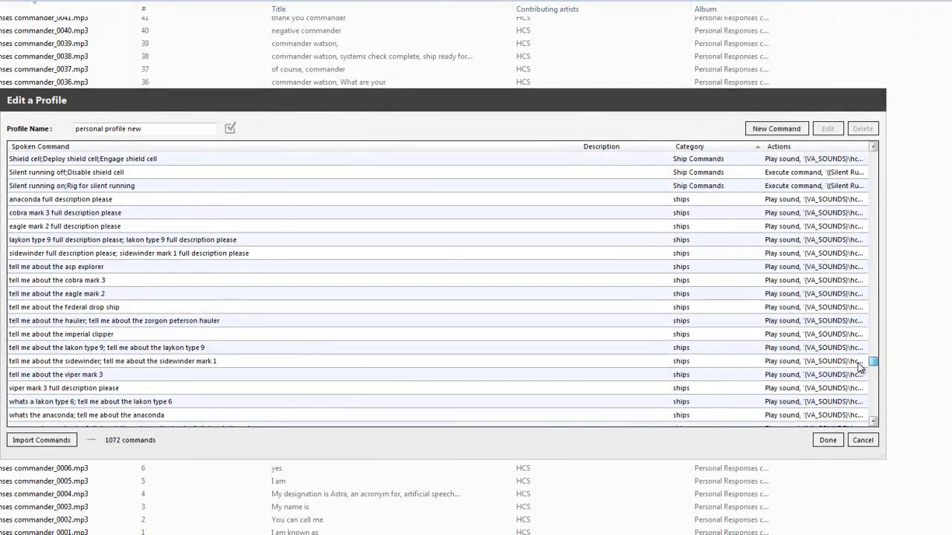
Scroll through the 1072 imported commands in the profile editor.
scroll("down", 3)
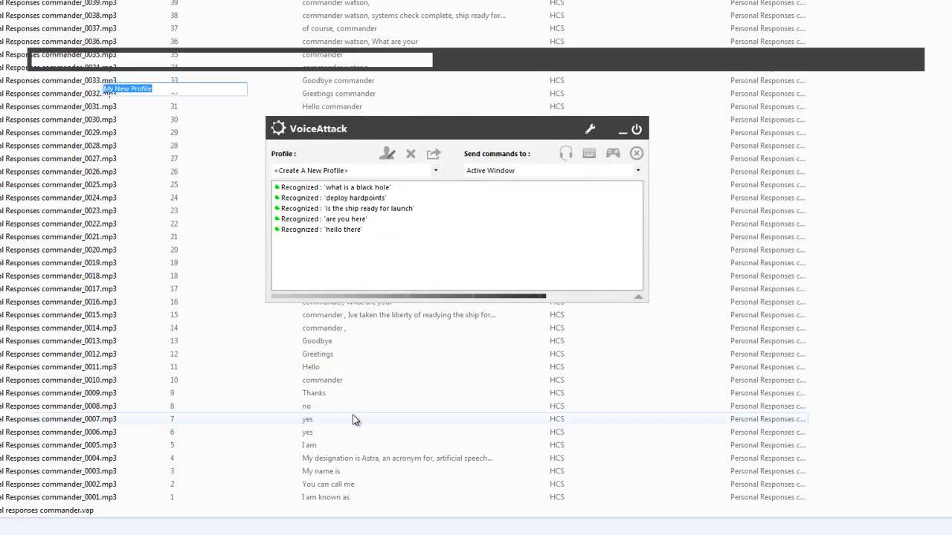
Name the profile 'pers pack alone' and import personal responses commander.vap's 67 commands.
type("pers pack")
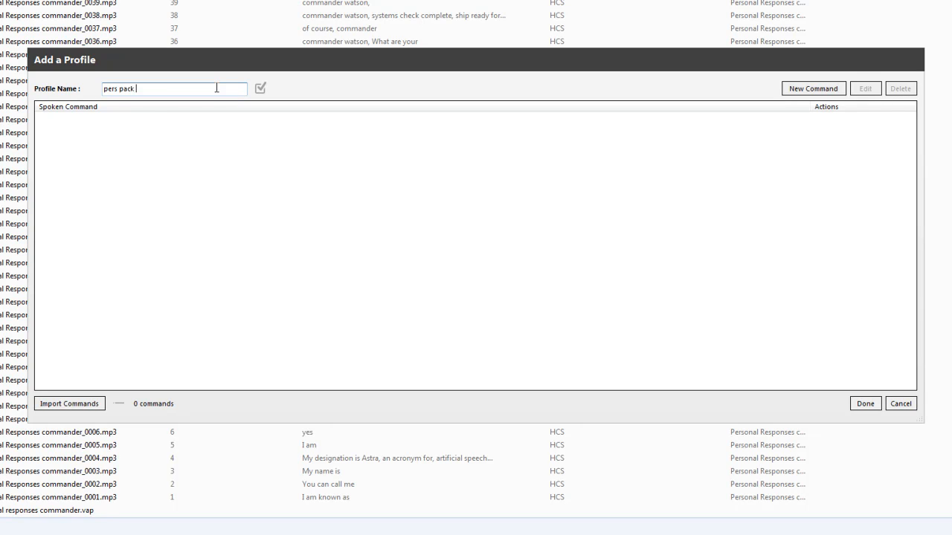
type("alone")
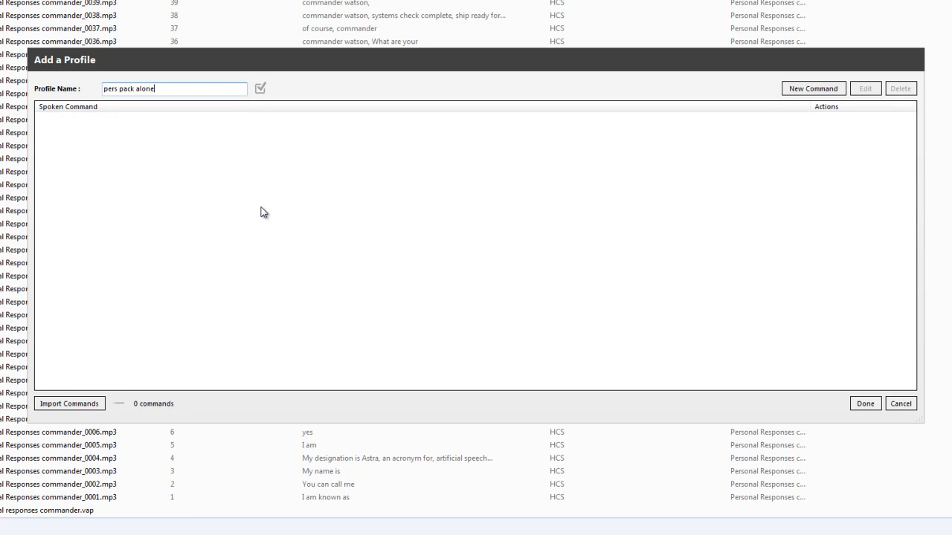
left_click(69, 404)
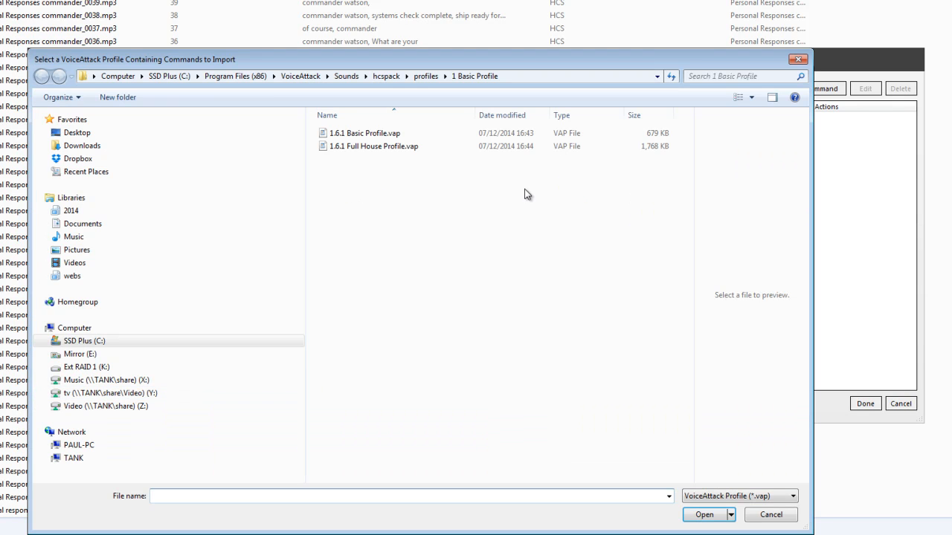
left_click(386, 76)
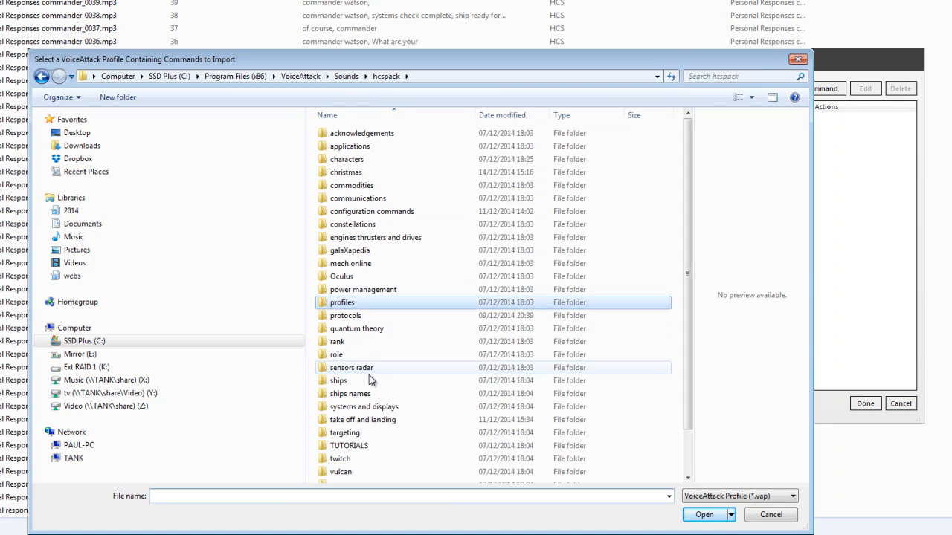
left_click(336, 354)
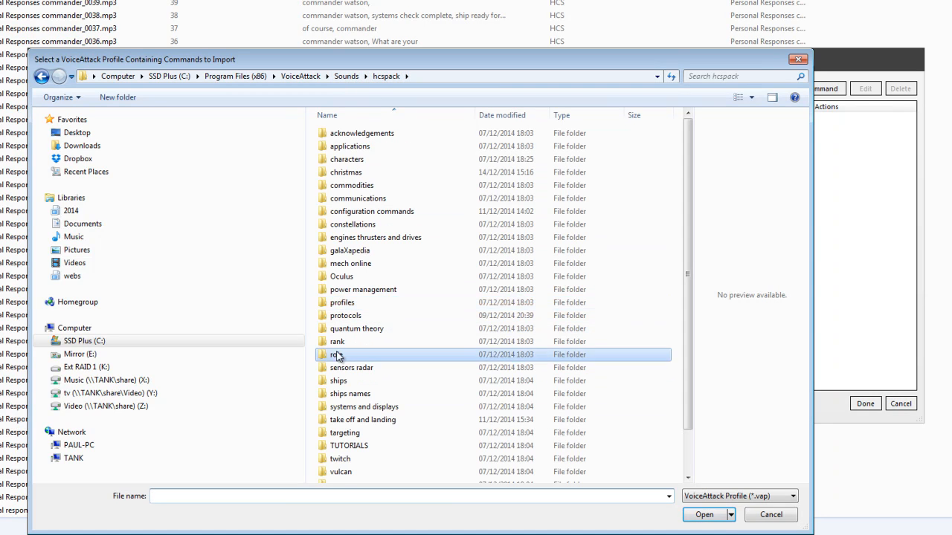
double_click(337, 355)
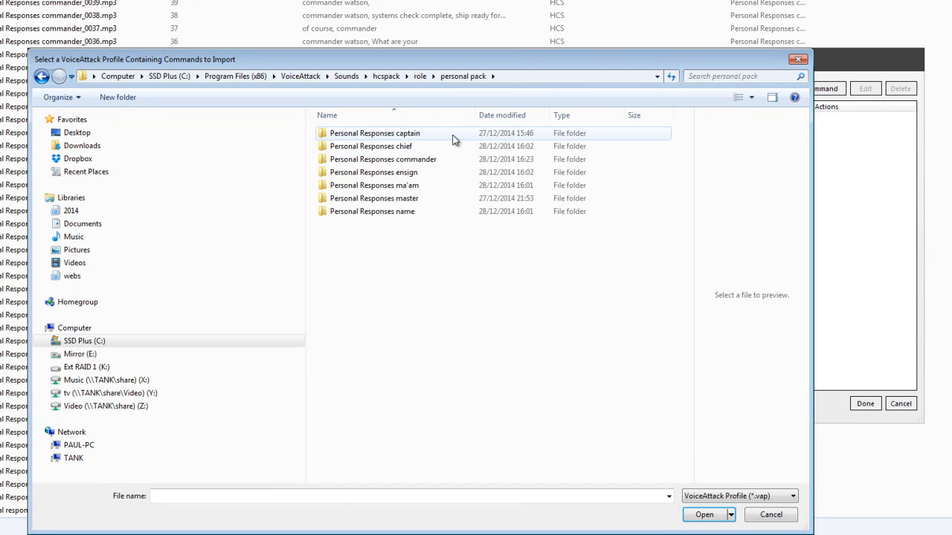
double_click(374, 133)
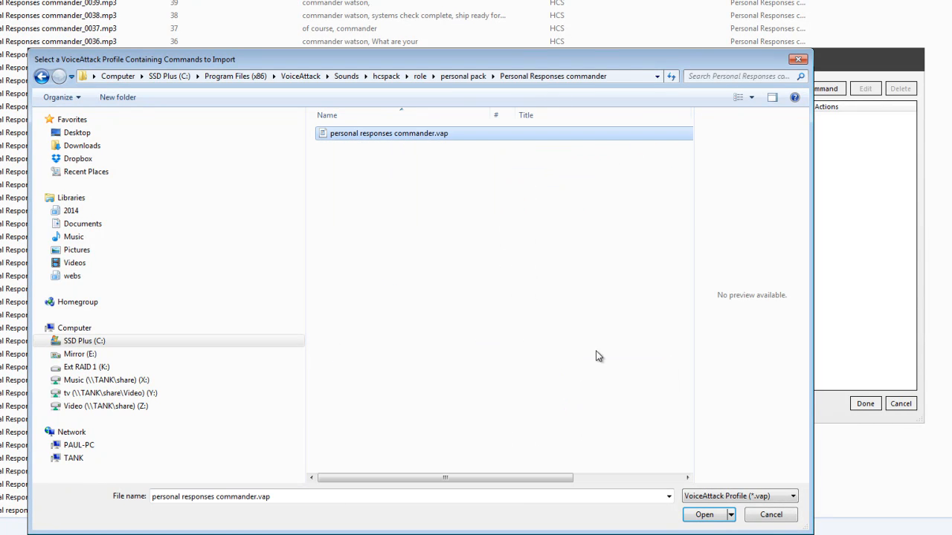
left_click(704, 515)
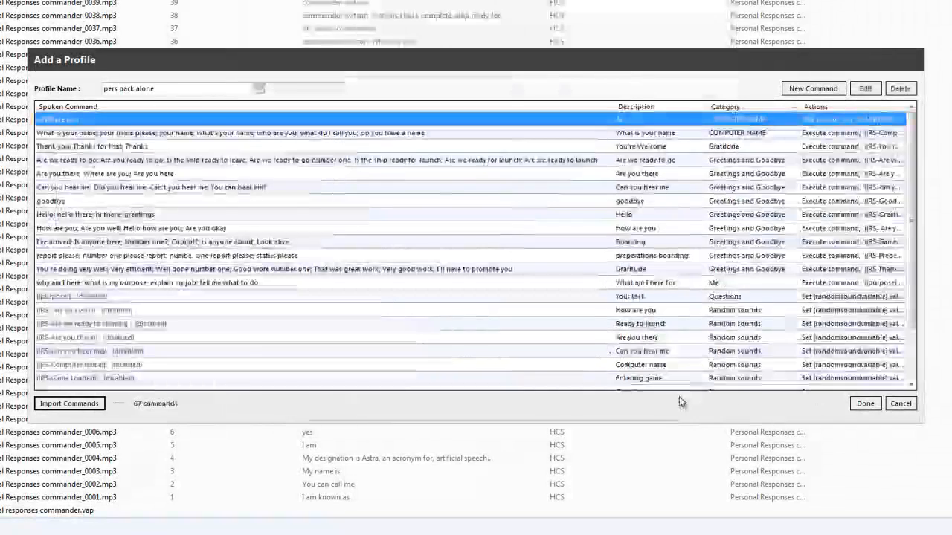
left_click(865, 404)
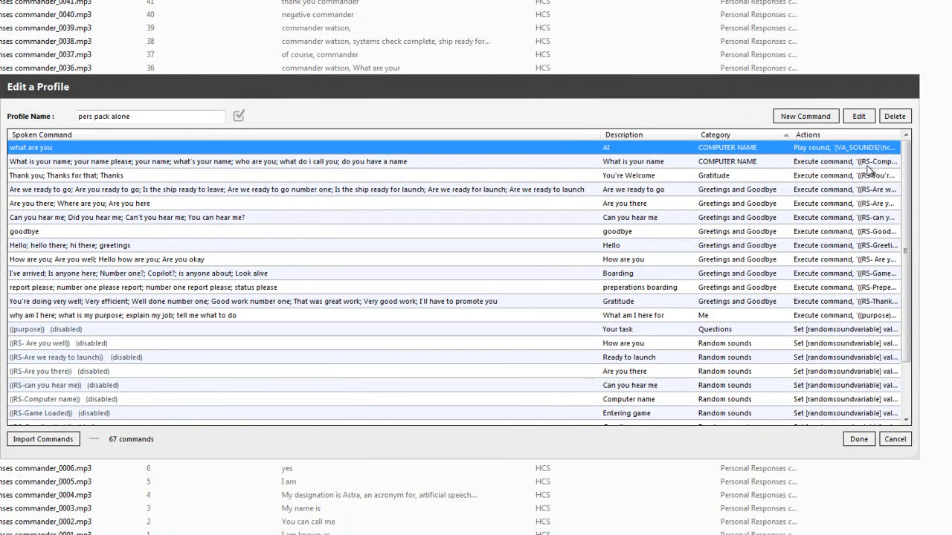
Select the 'Are we ready to go' command in the list and open it for editing.
left_click(67, 175)
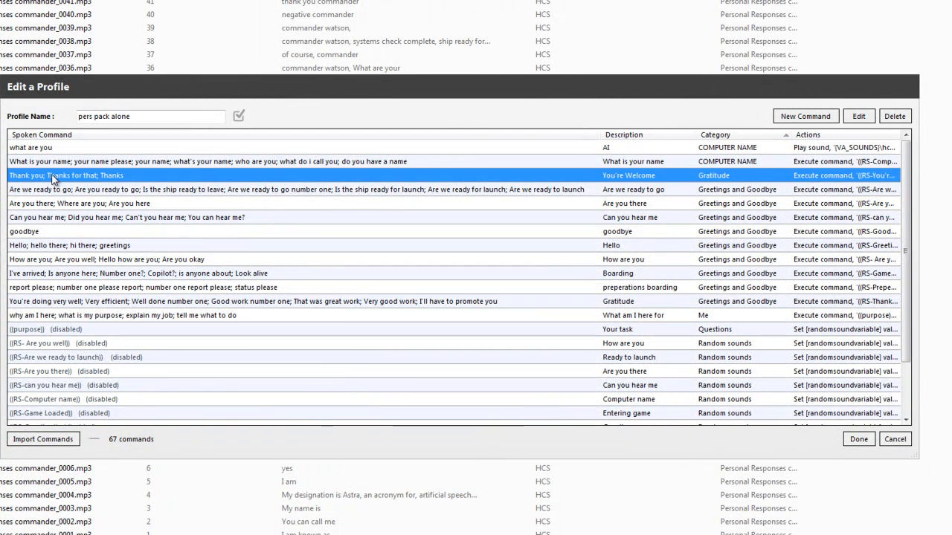
left_click(298, 189)
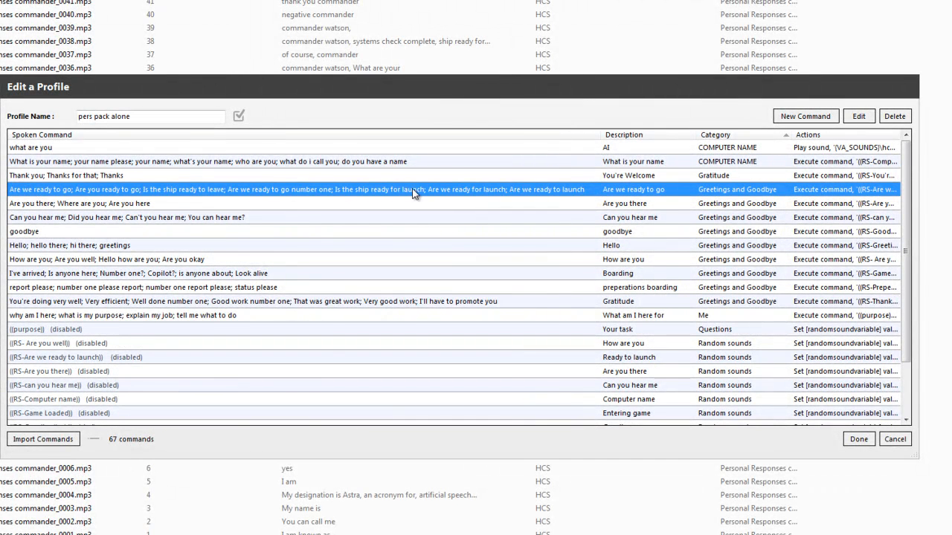
left_click(858, 116)
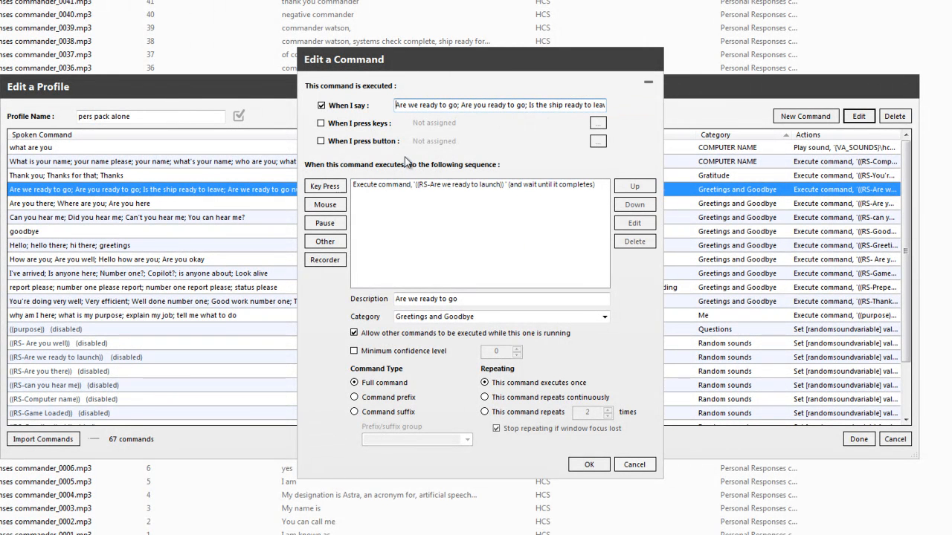
Cancel the command editor and scroll down to the disabled random-sound commands.
left_click(588, 464)
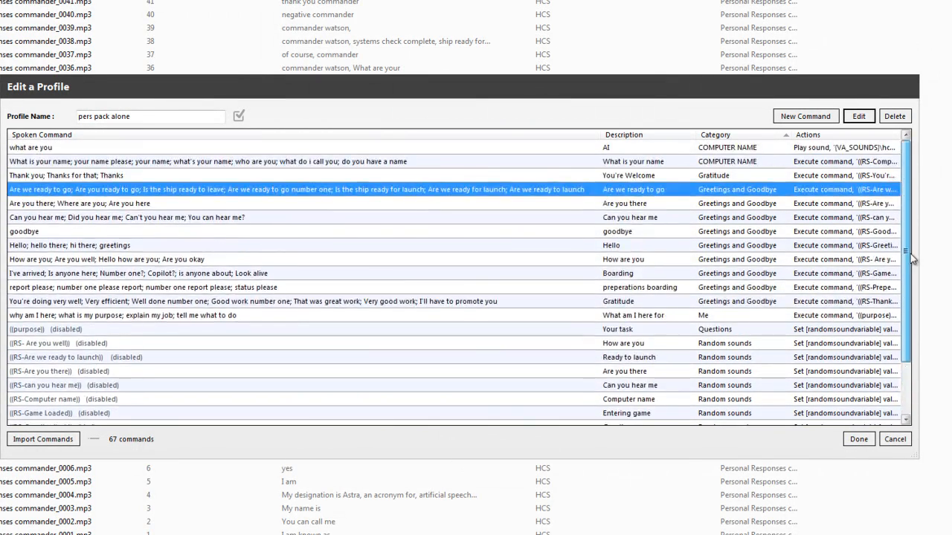
scroll("down", 3)
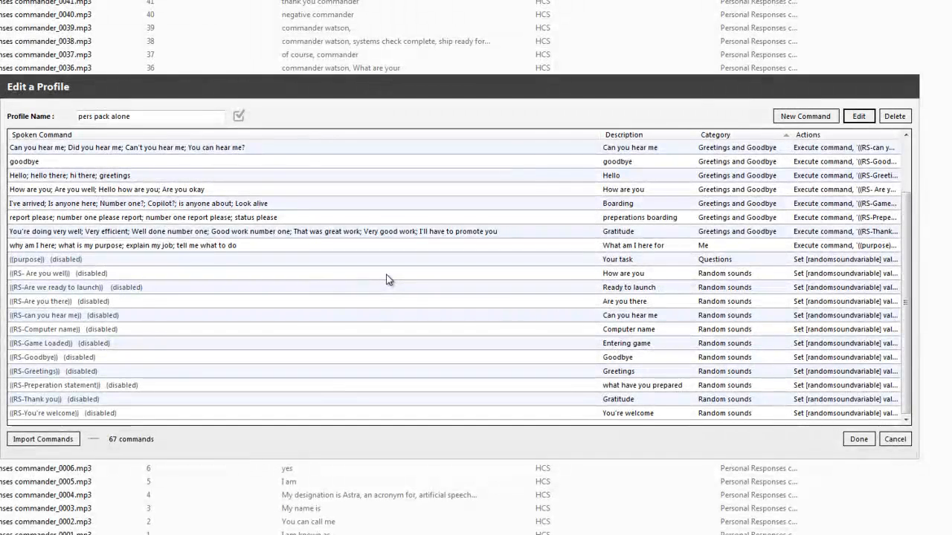